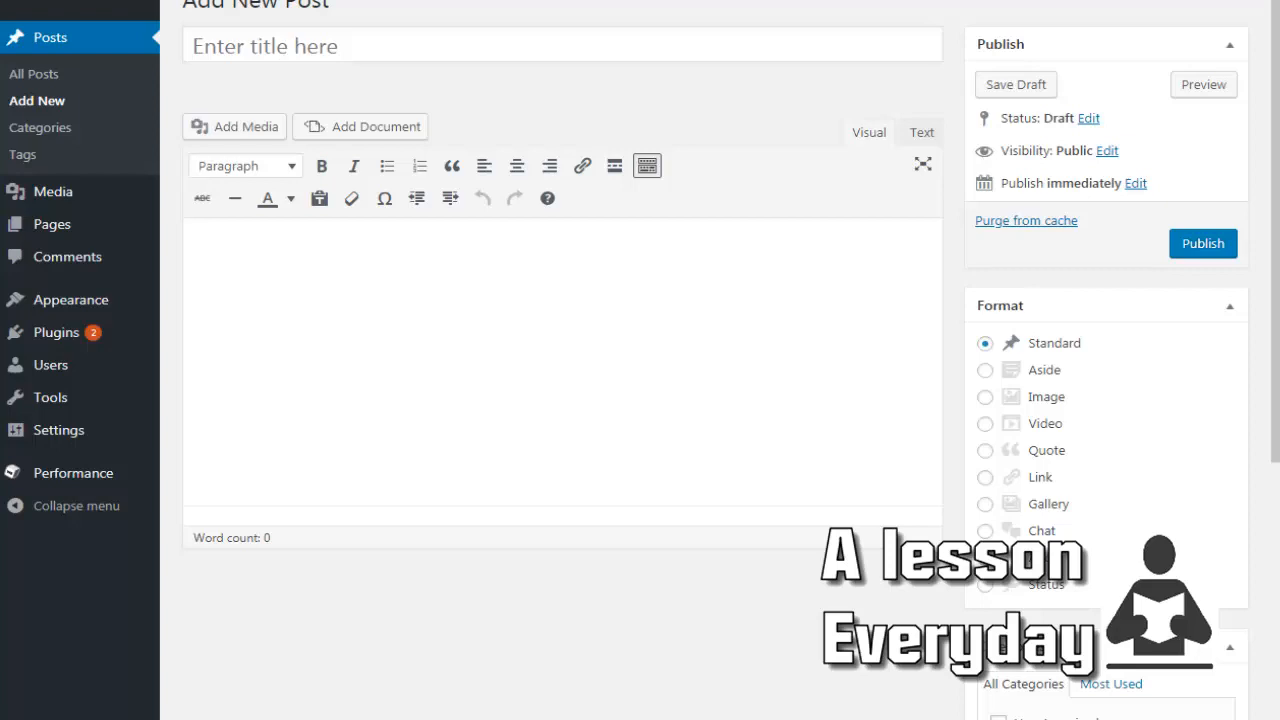
{"action": "mouse_move", "coordinate": [368, 132]}
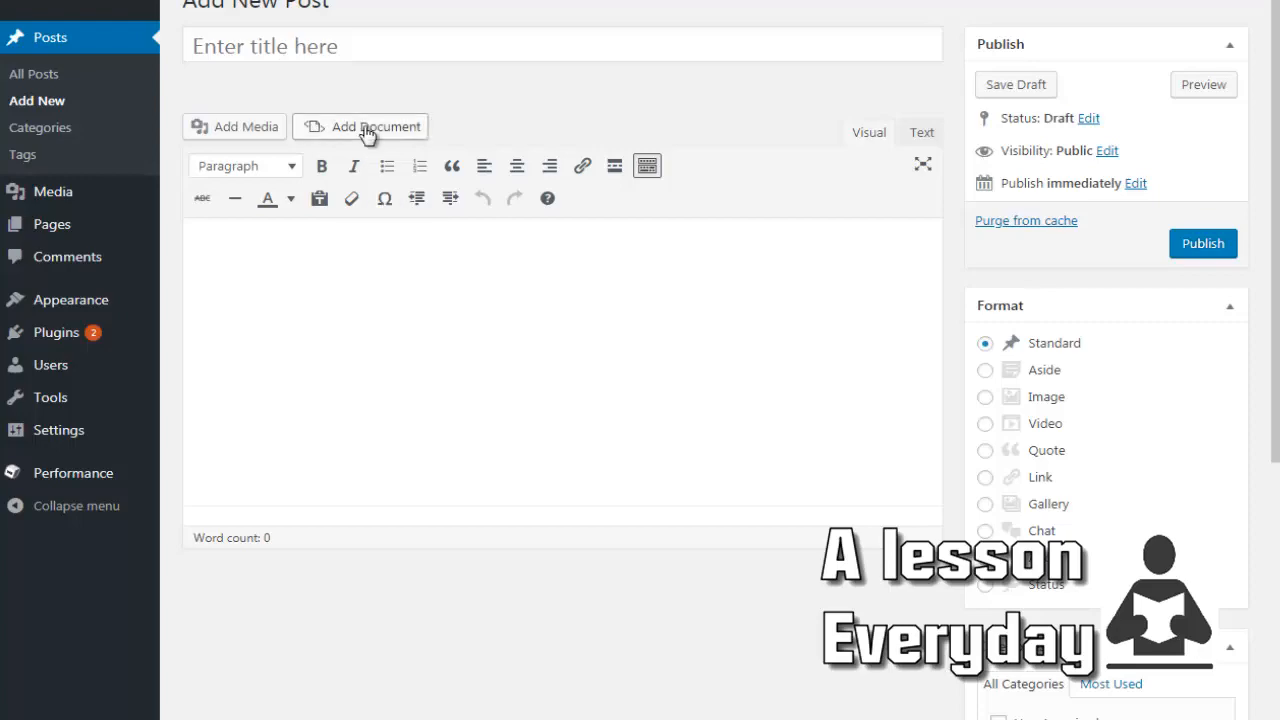
{"action": "mouse_move", "coordinate": [372, 126]}
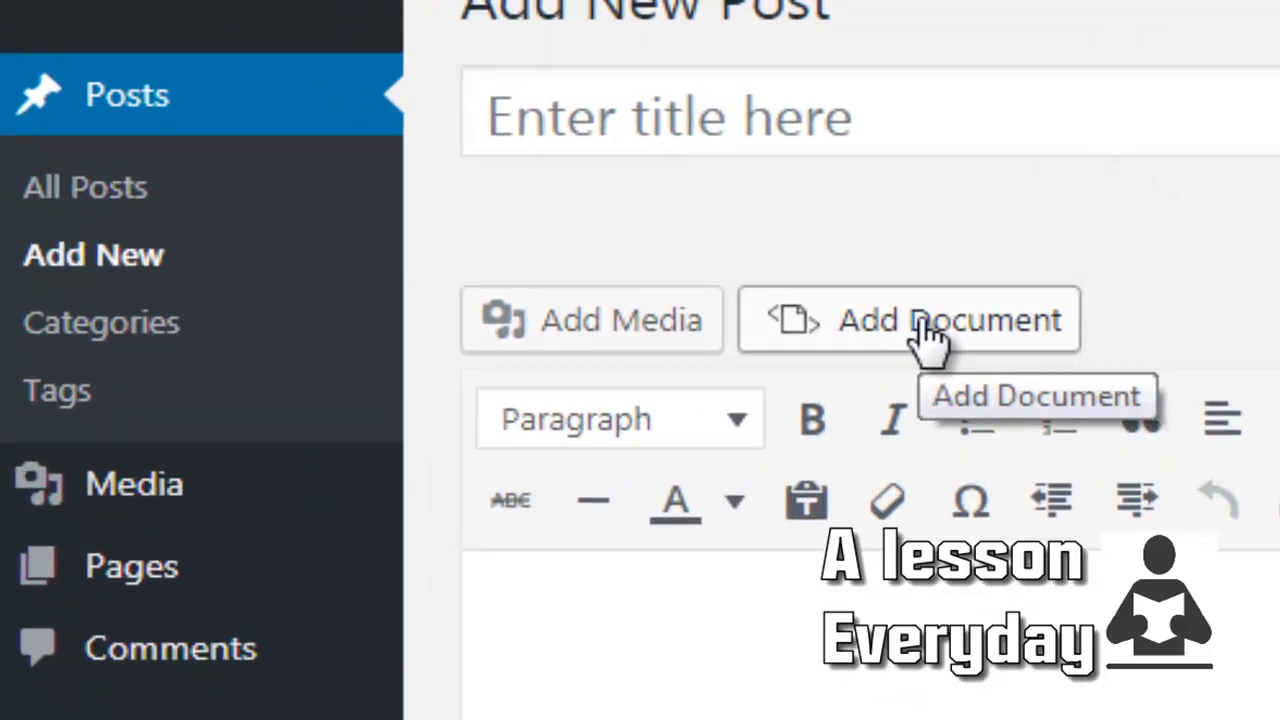
{"action": "mouse_move", "coordinate": [836, 340]}
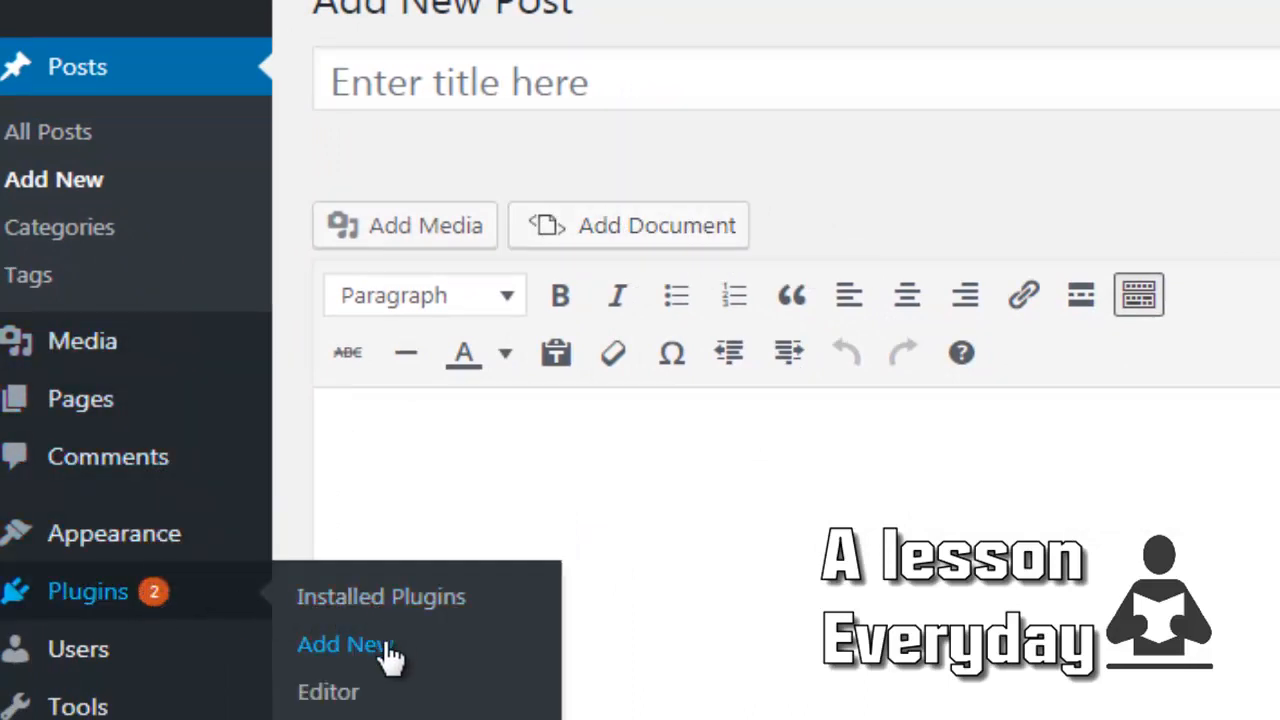
{"action": "mouse_move", "coordinate": [384, 616]}
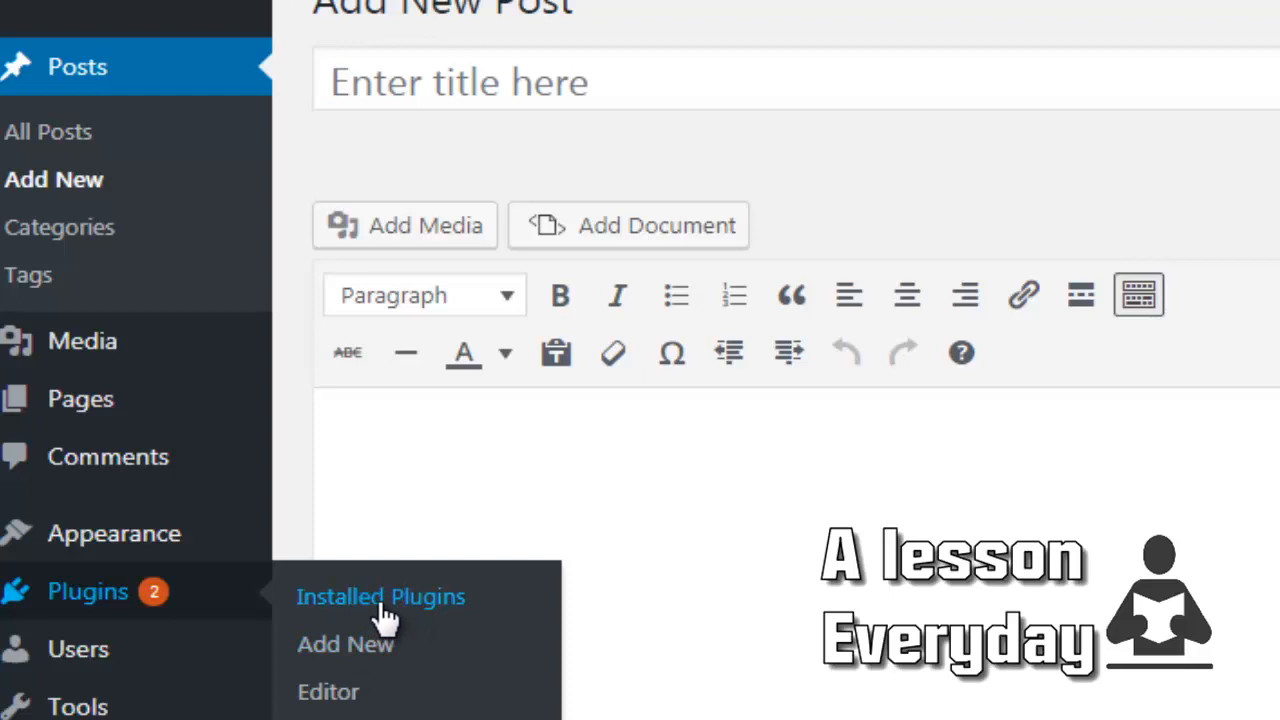
{"action": "mouse_move", "coordinate": [372, 616]}
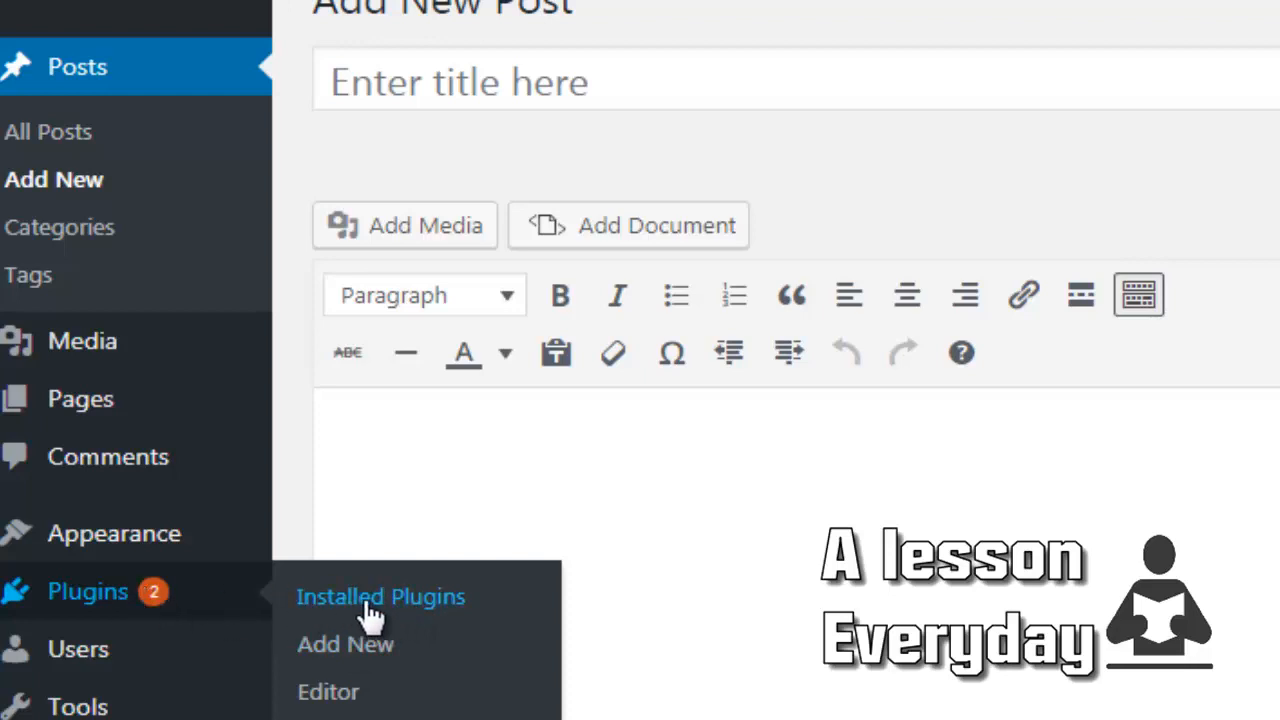
{"action": "mouse_move", "coordinate": [650, 224]}
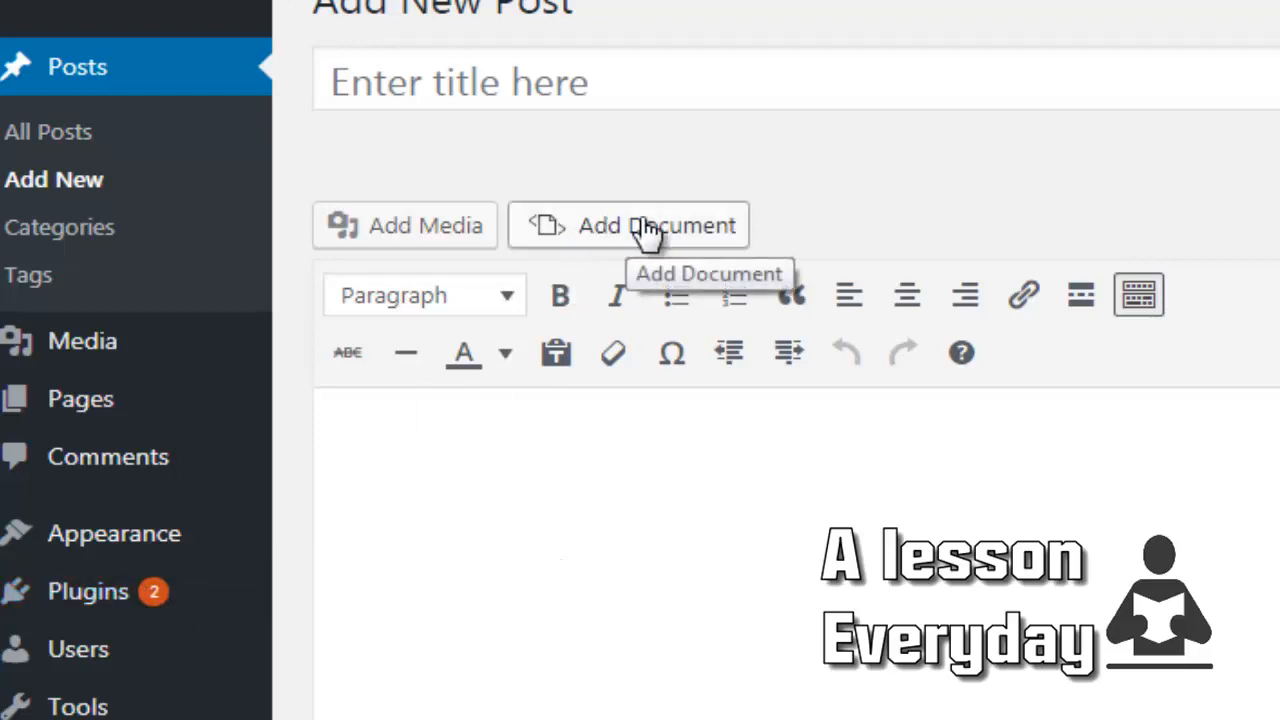
{"action": "mouse_move", "coordinate": [600, 236]}
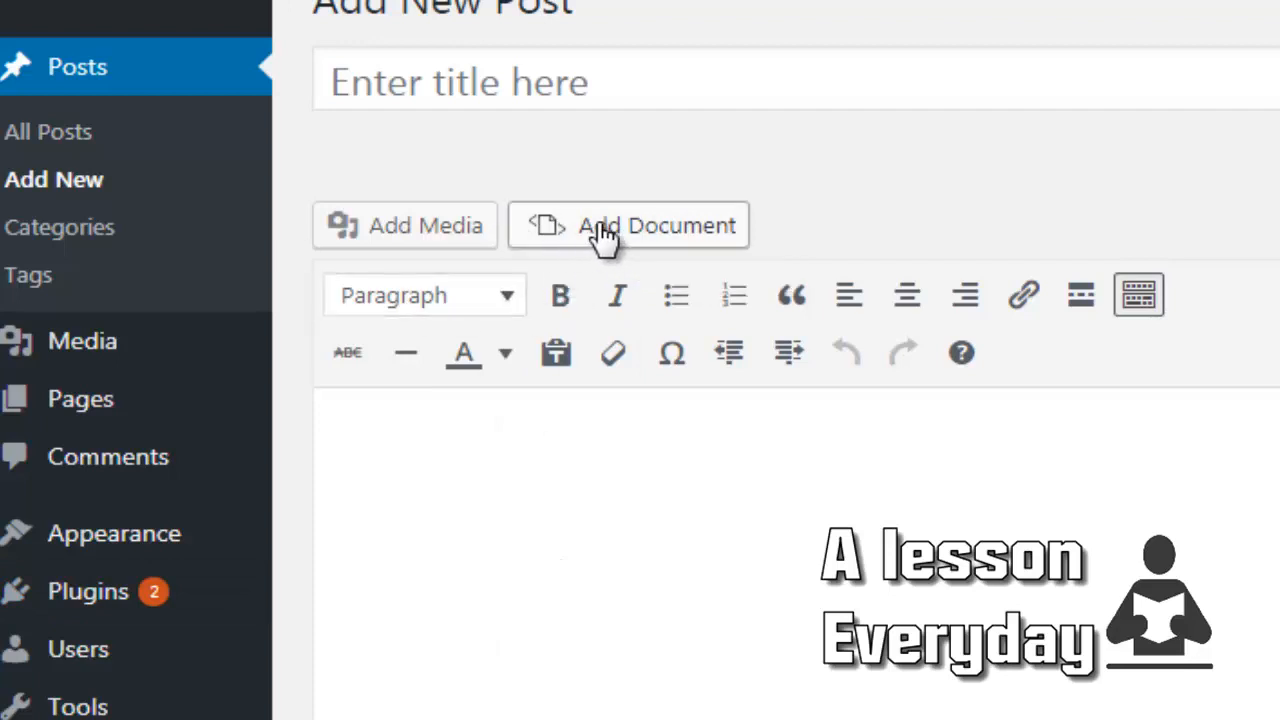
{"action": "mouse_move", "coordinate": [88, 592]}
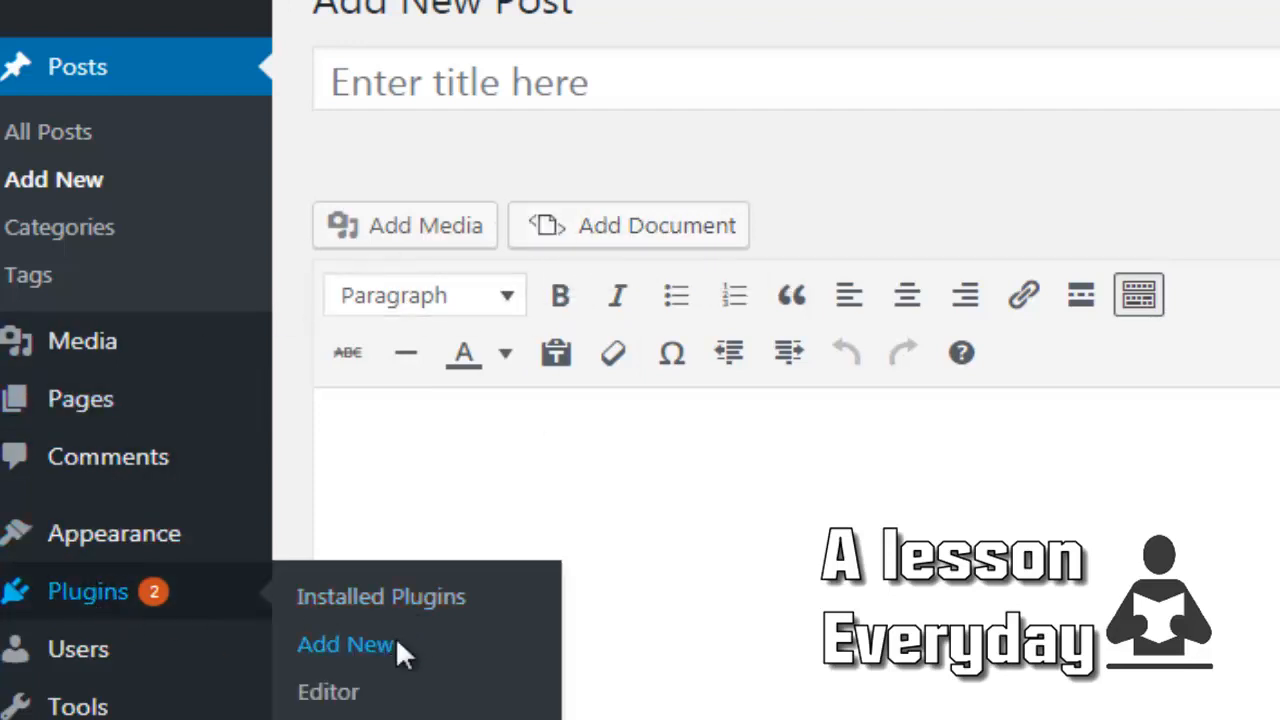
{"action": "mouse_move", "coordinate": [390, 596]}
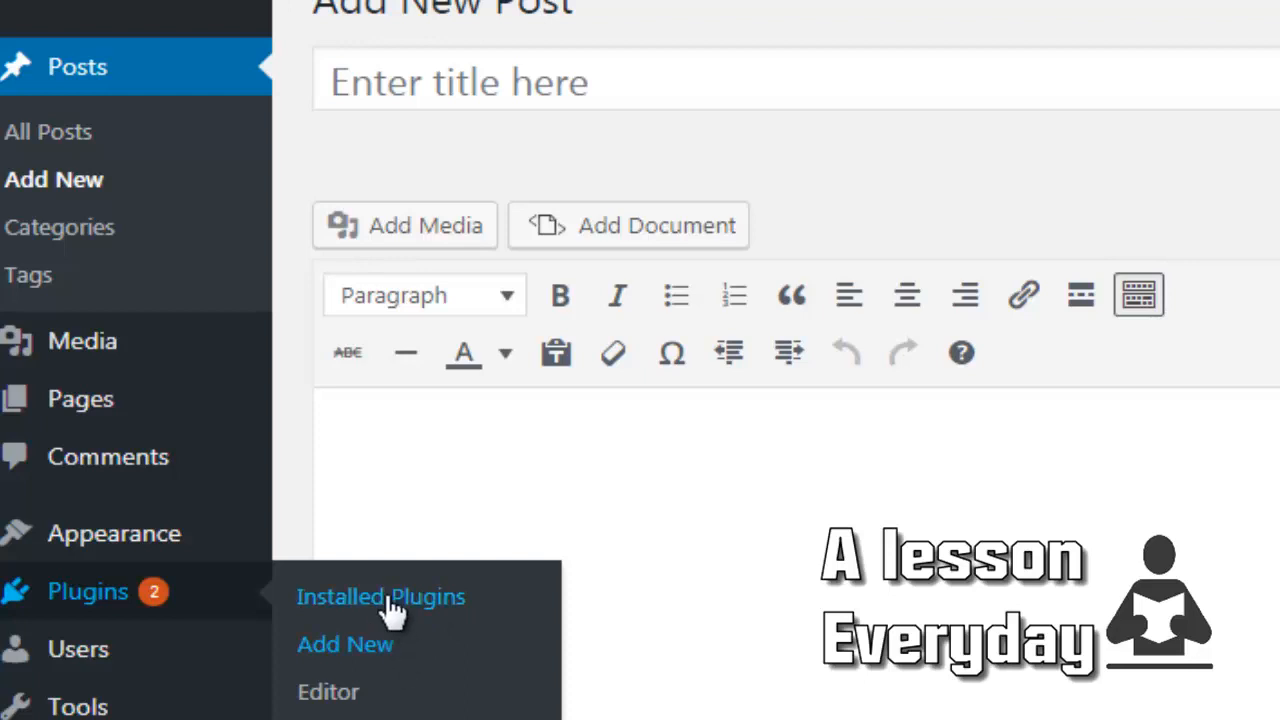
- Search Add New plugins for 'embed any document' and locate Embed Any Document, already marked active
{"action": "left_click", "coordinate": [344, 644]}
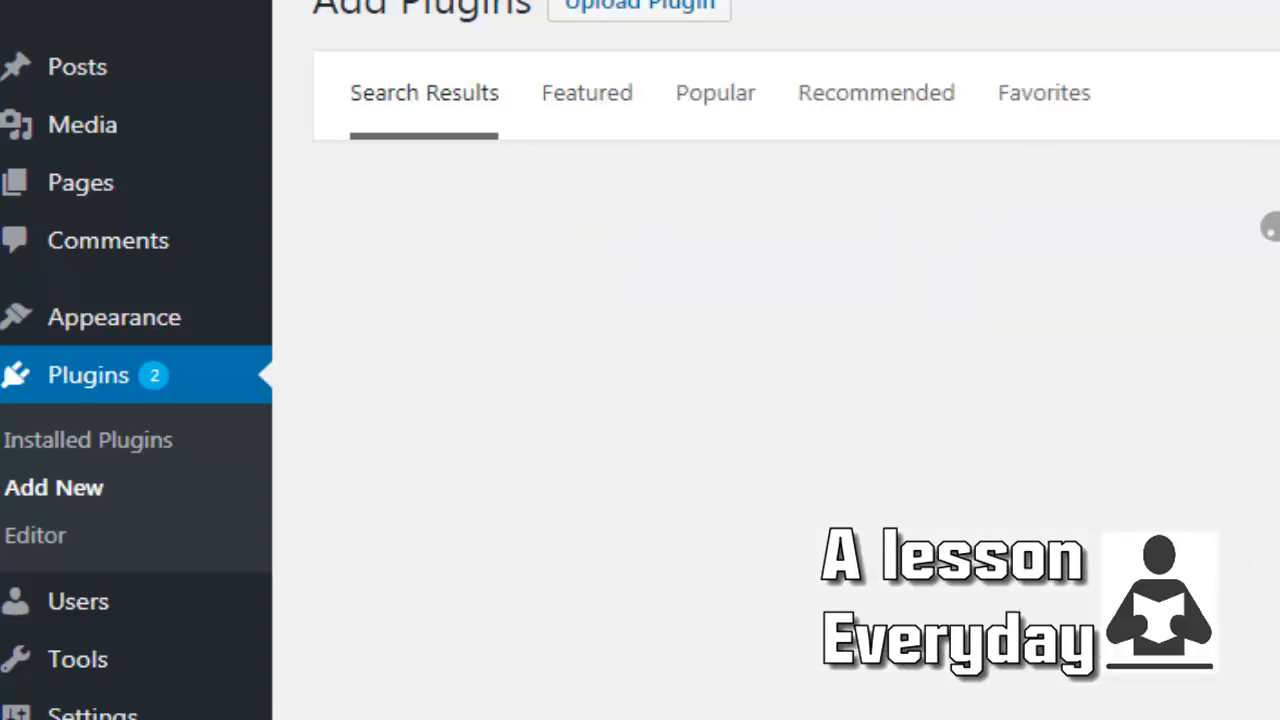
{"action": "type", "text": "embed a"}
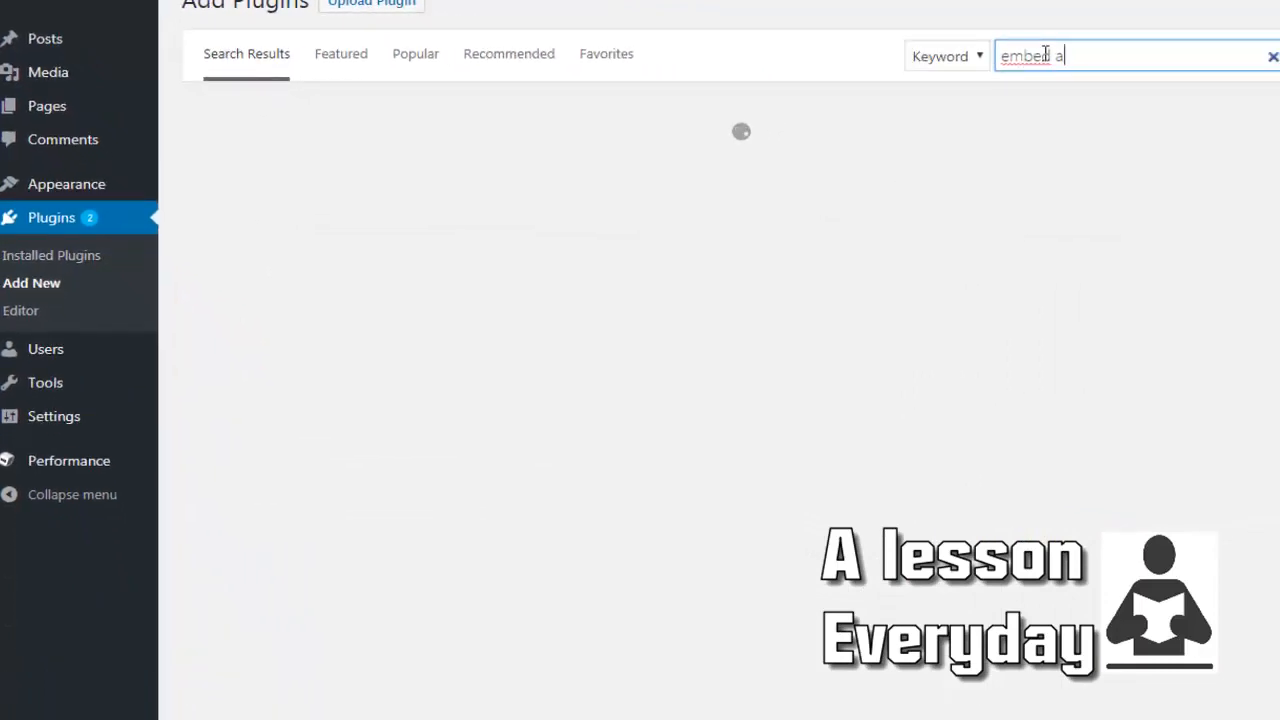
{"action": "type", "text": "ny"}
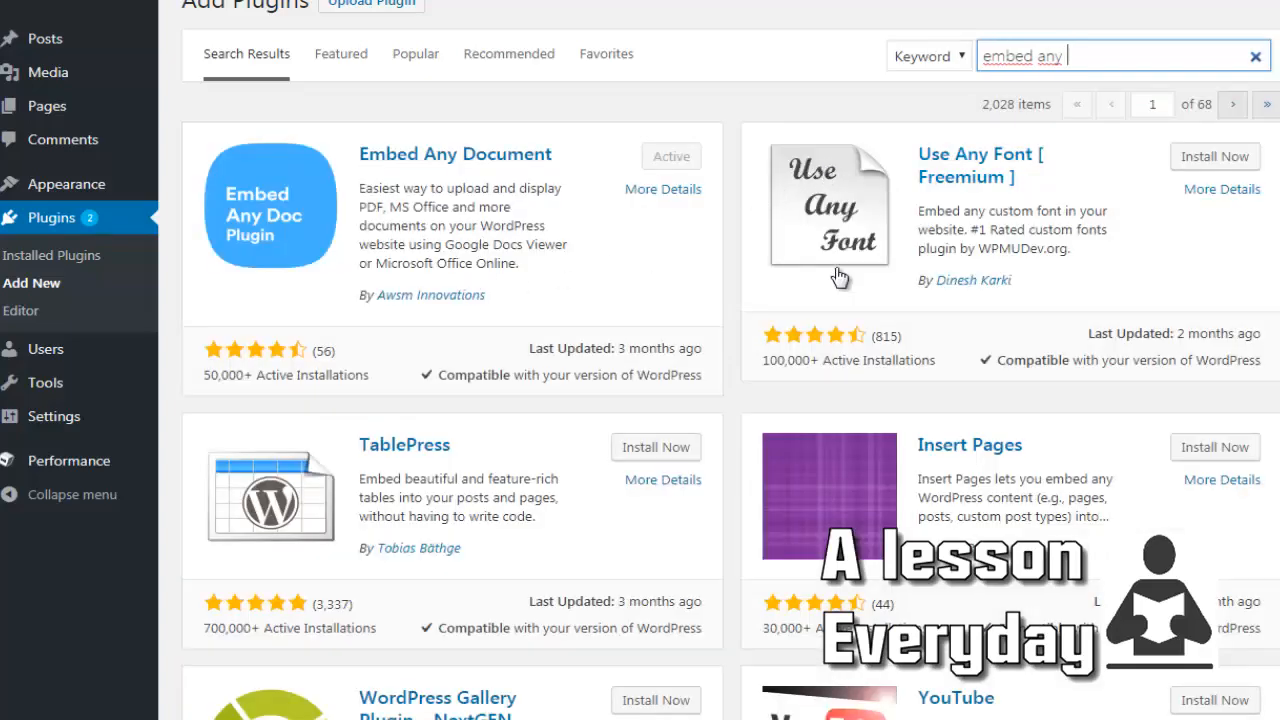
{"action": "scroll", "scroll_direction": "down", "scroll_amount": 3}
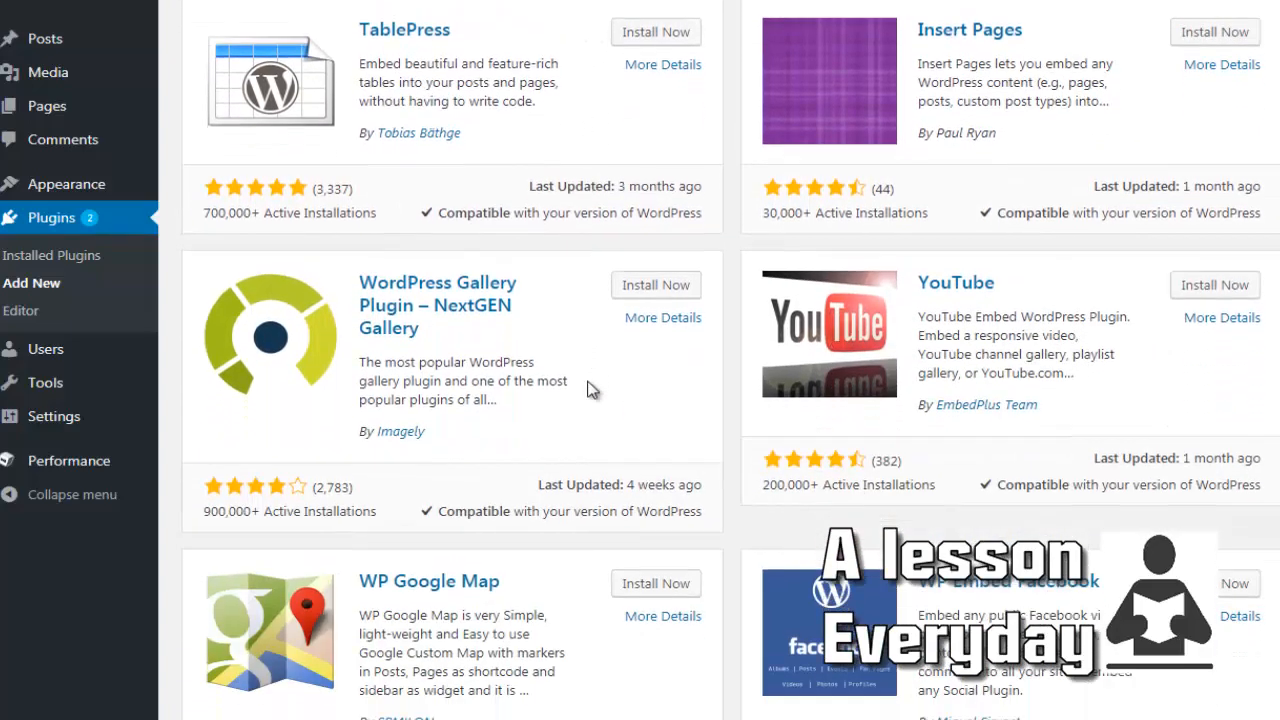
{"action": "scroll", "scroll_direction": "down", "scroll_amount": 3}
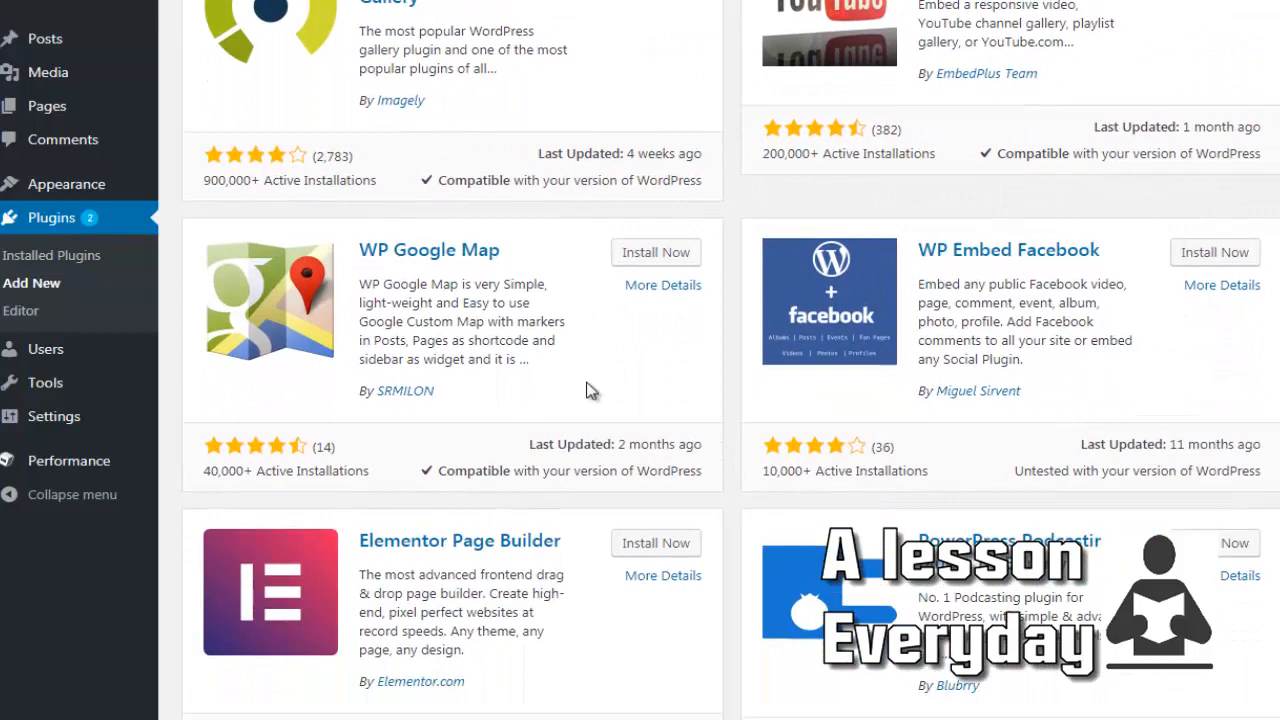
{"action": "scroll", "scroll_direction": "down", "scroll_amount": 3}
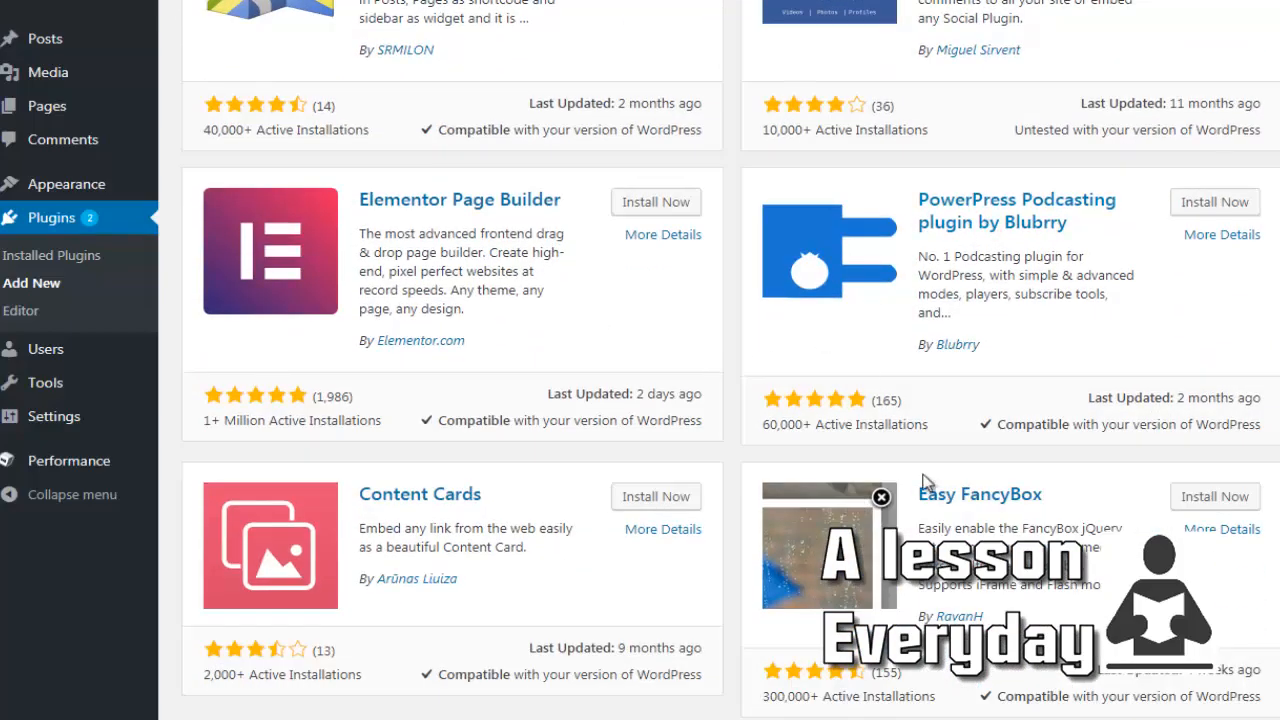
{"action": "type", "text": "embed any do"}
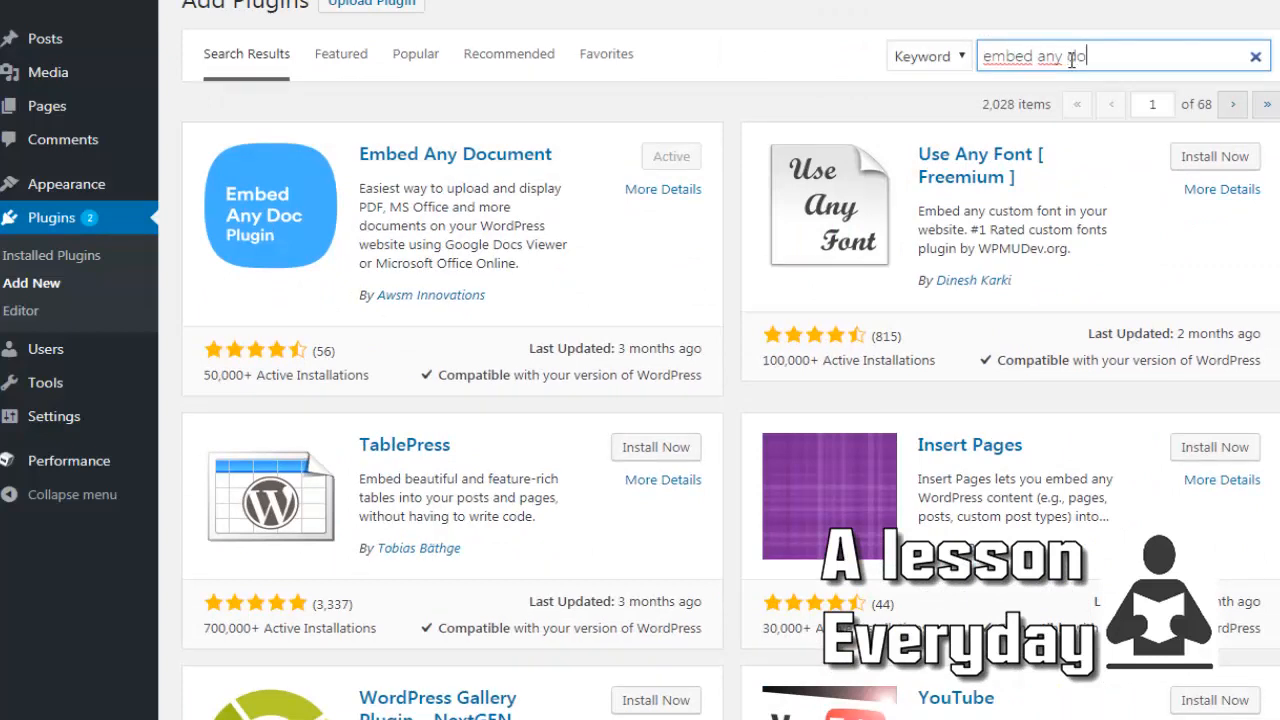
{"action": "type", "text": "cument"}
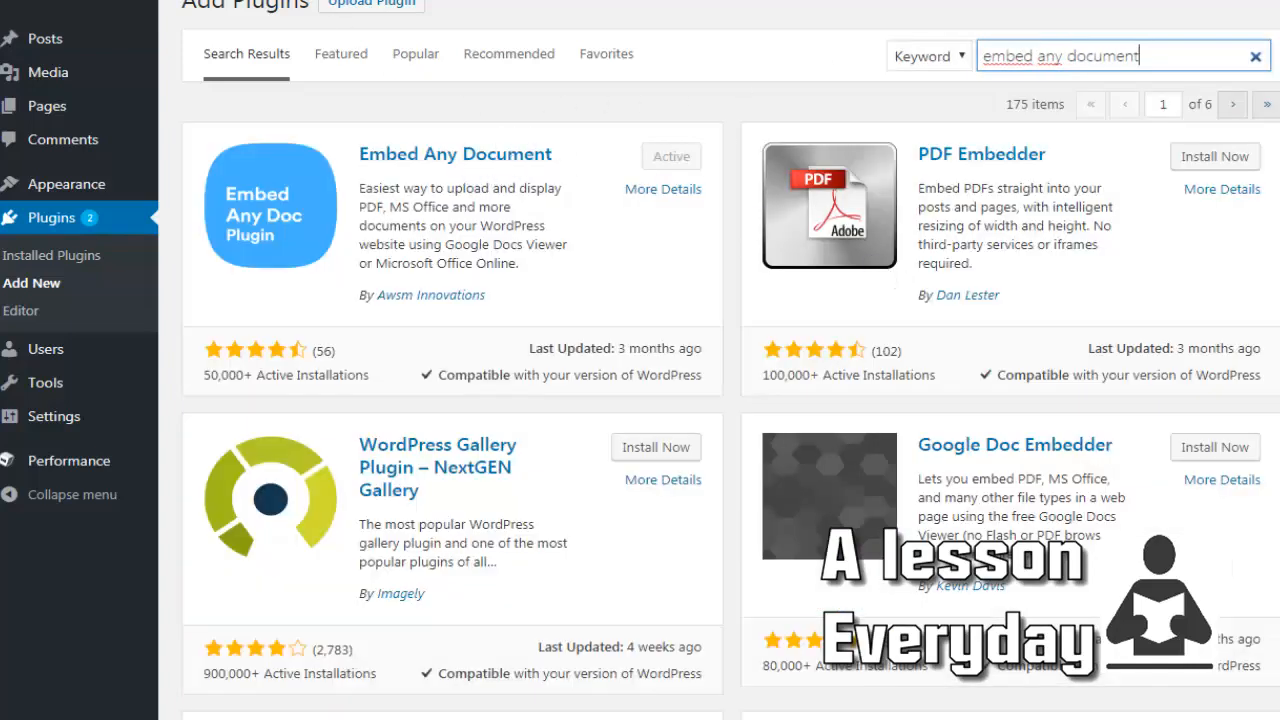
{"action": "mouse_move", "coordinate": [436, 92]}
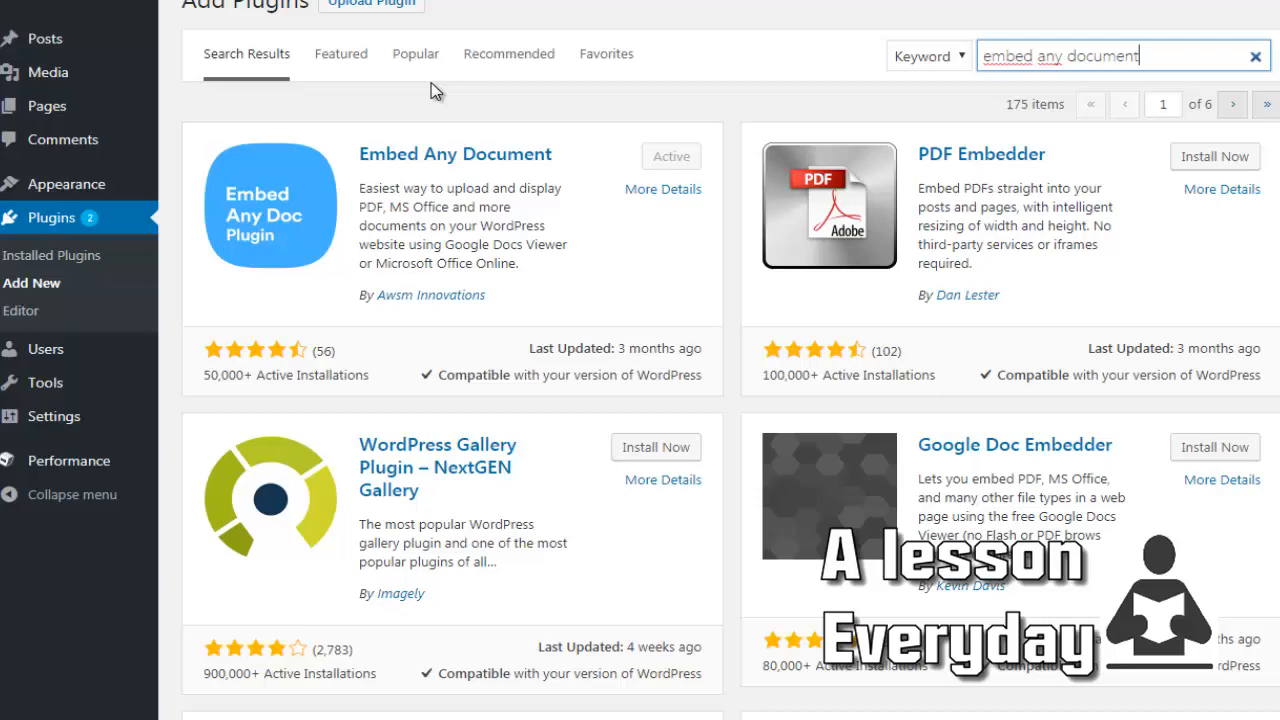
{"action": "mouse_move", "coordinate": [52, 256]}
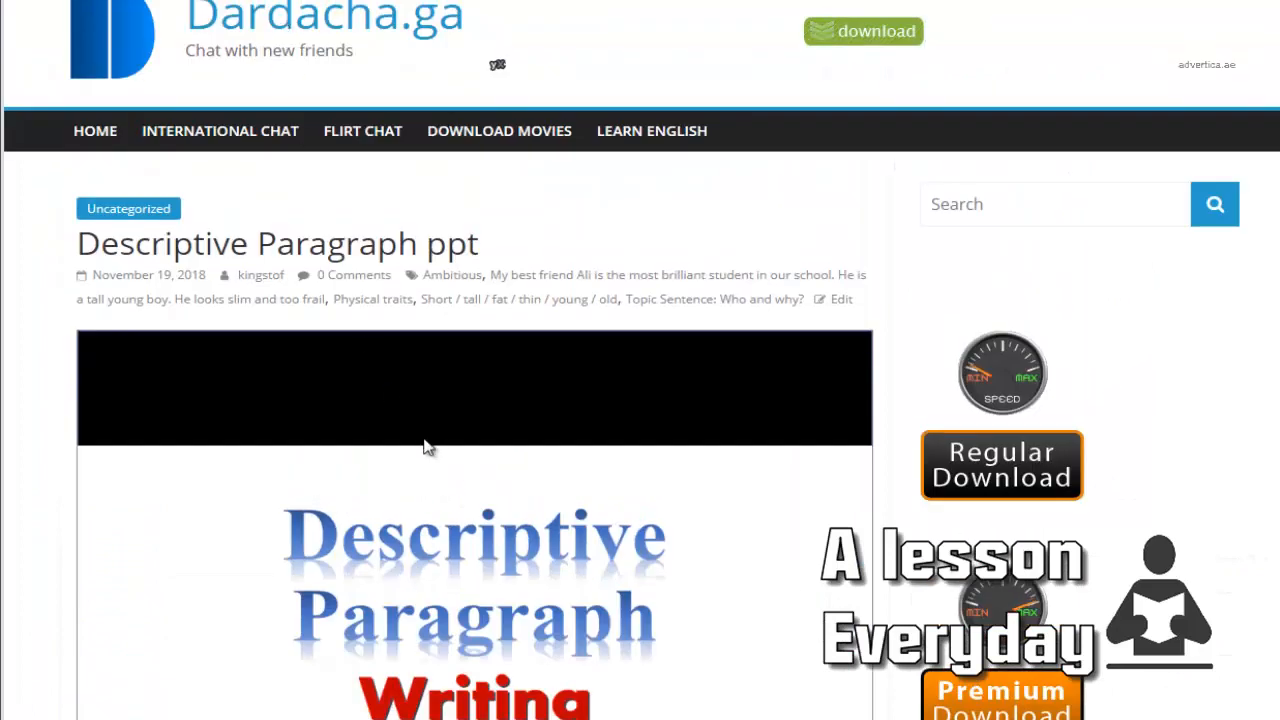
- Scroll the live post down to the embedded PowerPoint viewer showing slide 1 of 17
{"action": "scroll", "scroll_direction": "down", "scroll_amount": 3}
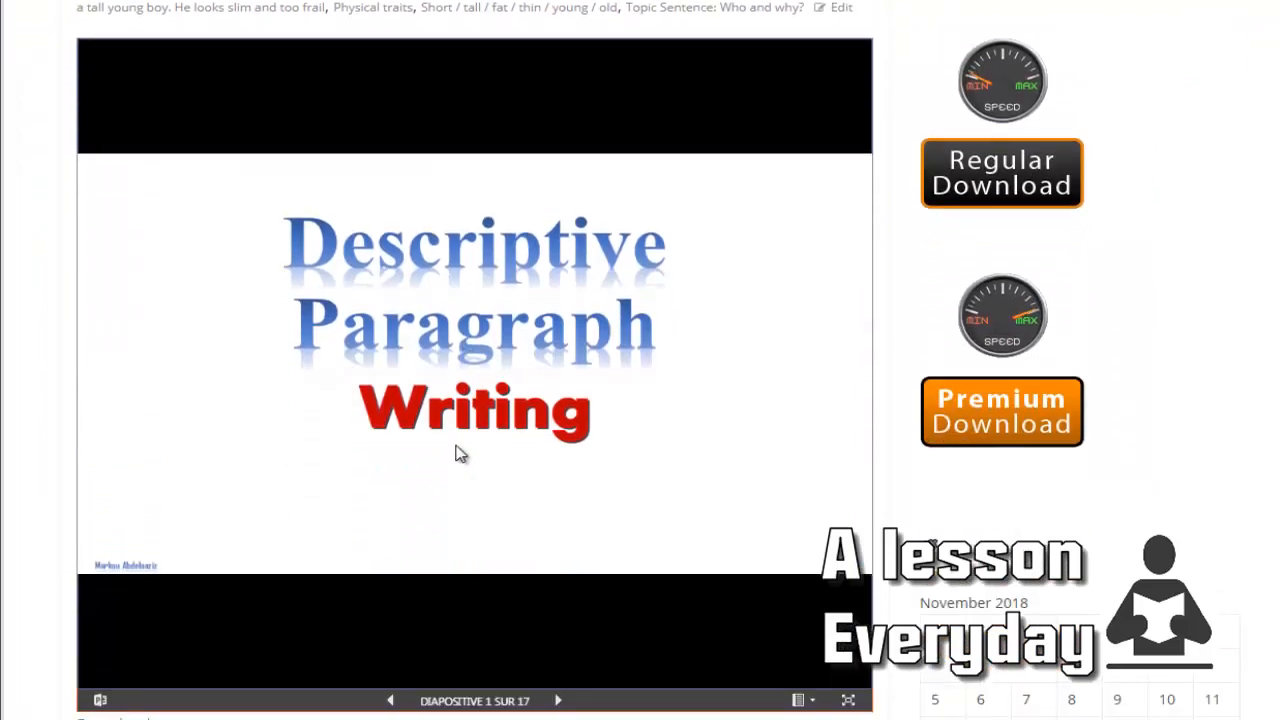